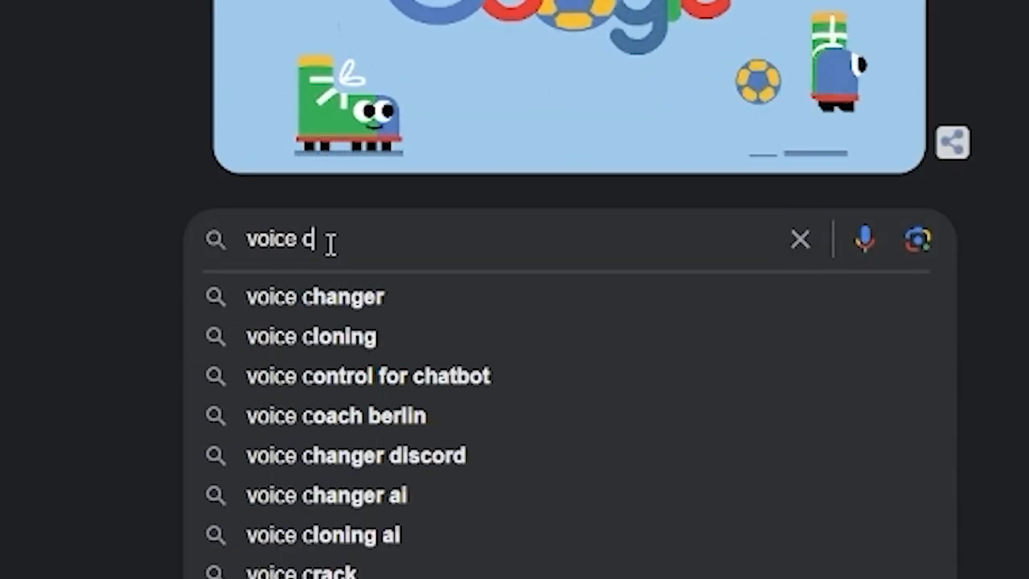
# Search Google for 'voice changer' and open the Voice.ai result.
pyautogui.click(314, 296)
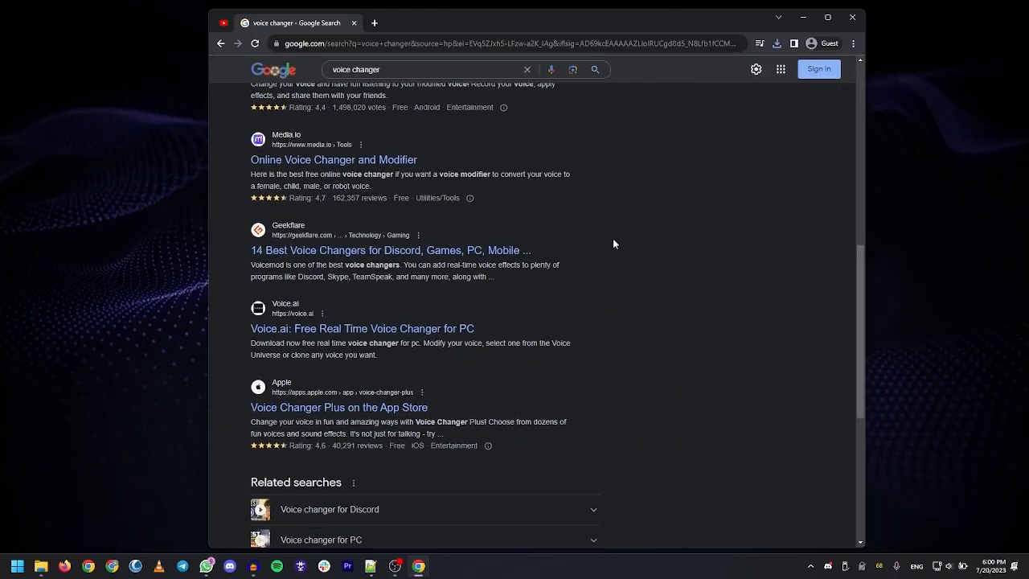
pyautogui.click(362, 328)
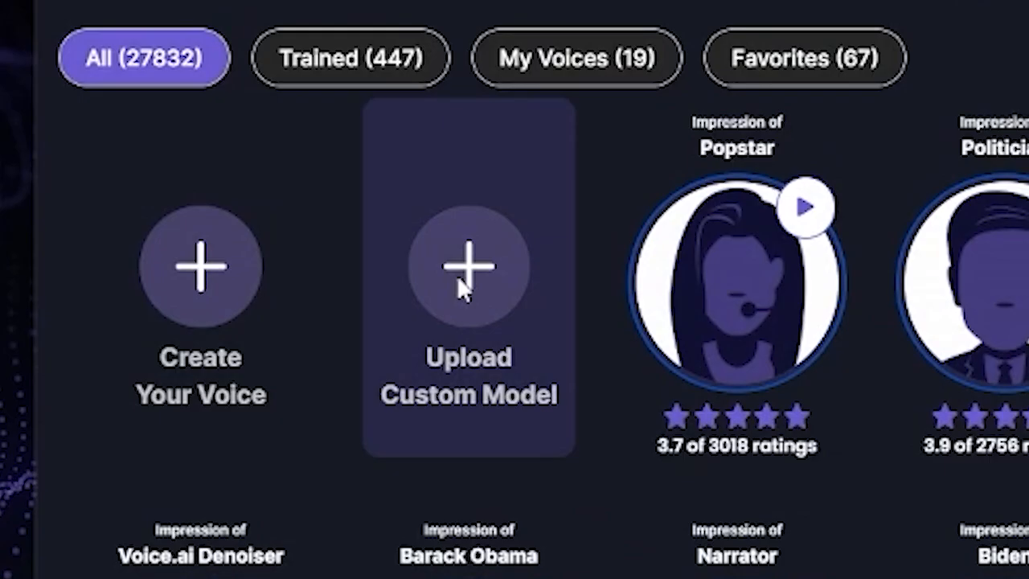
# Start a custom model upload and name the voice 'Anime Voice'.
pyautogui.click(468, 269)
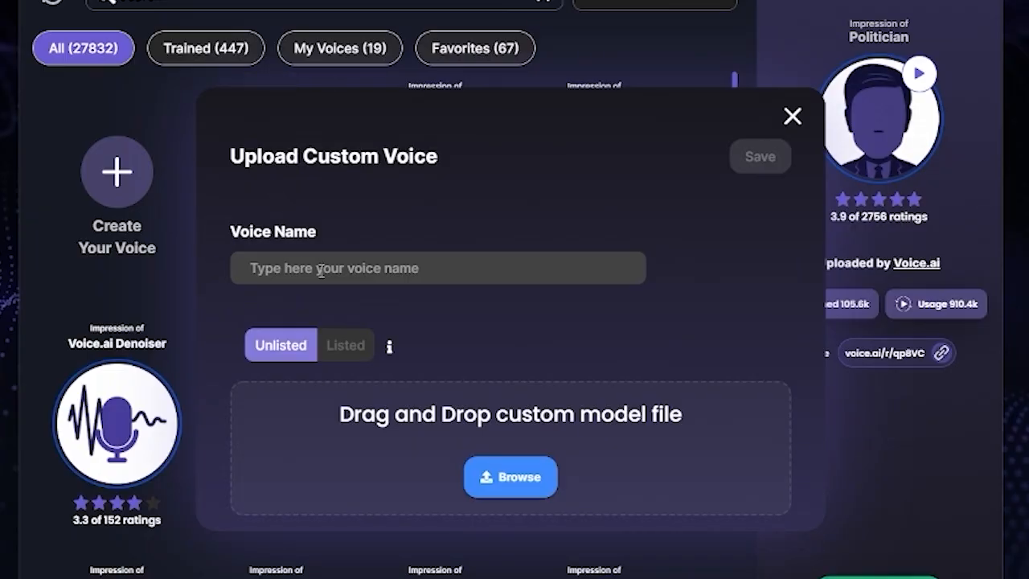
pyautogui.write('Anime Voice')
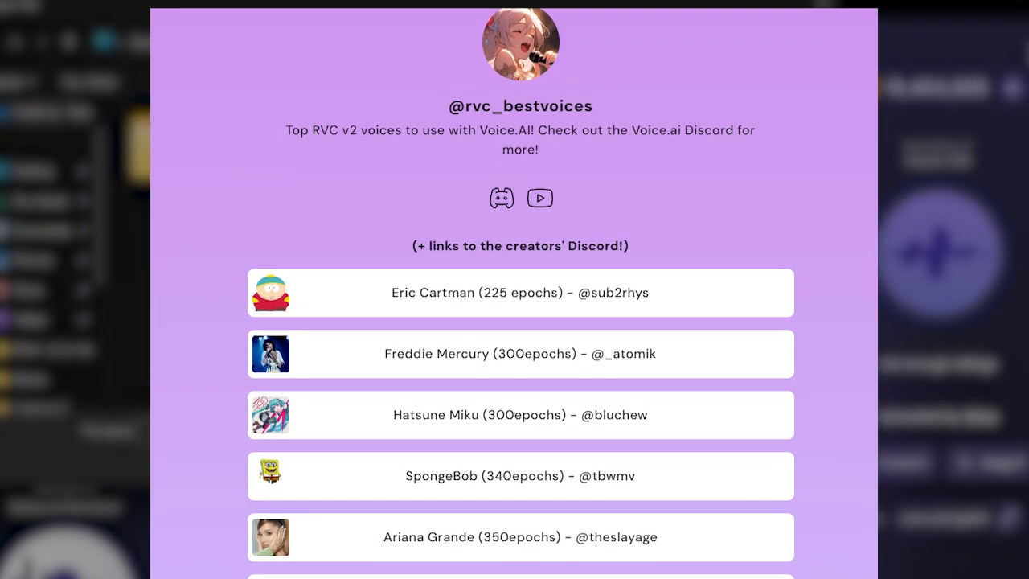
# Scroll through the list of top RVC v2 voice models.
pyautogui.scroll(-3)
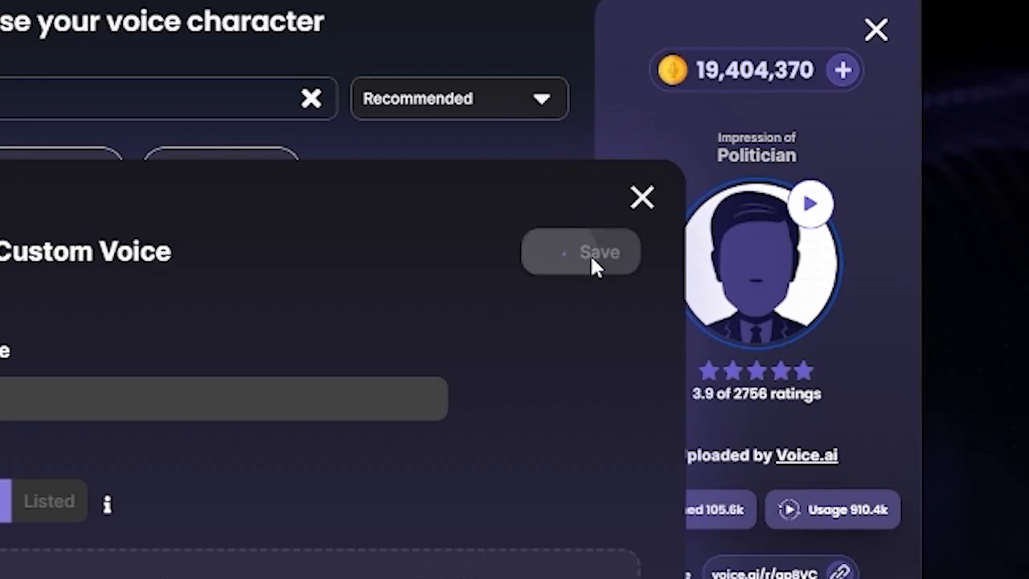
# Save the Anime Voice model and select it under My Voices.
pyautogui.click(581, 251)
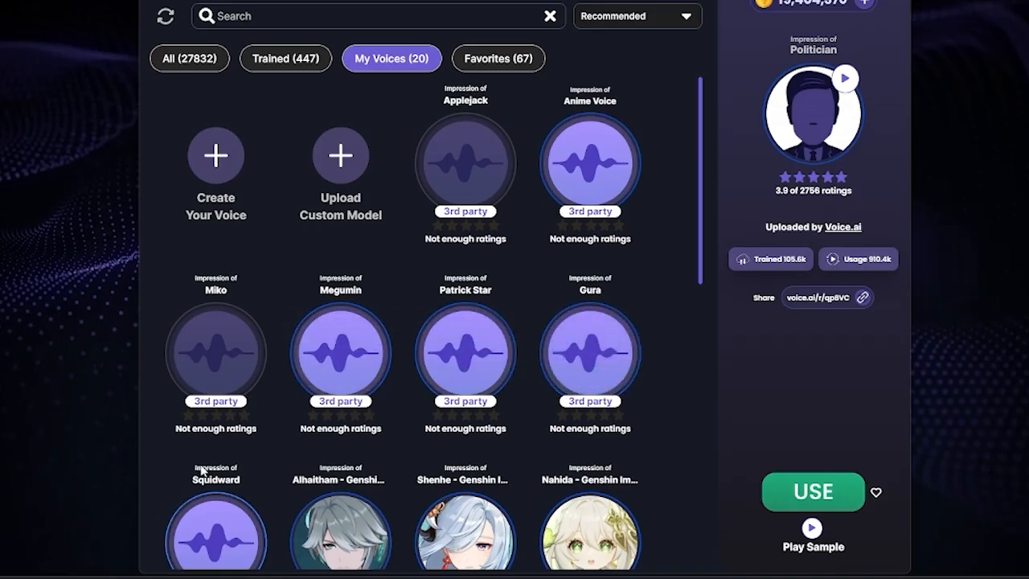
pyautogui.moveTo(590, 165)
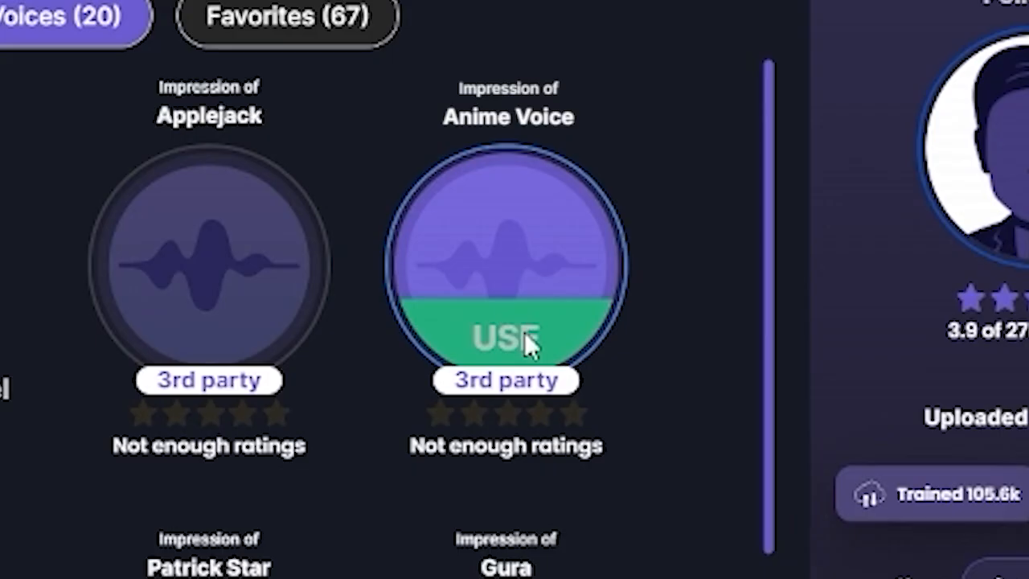
pyautogui.click(505, 336)
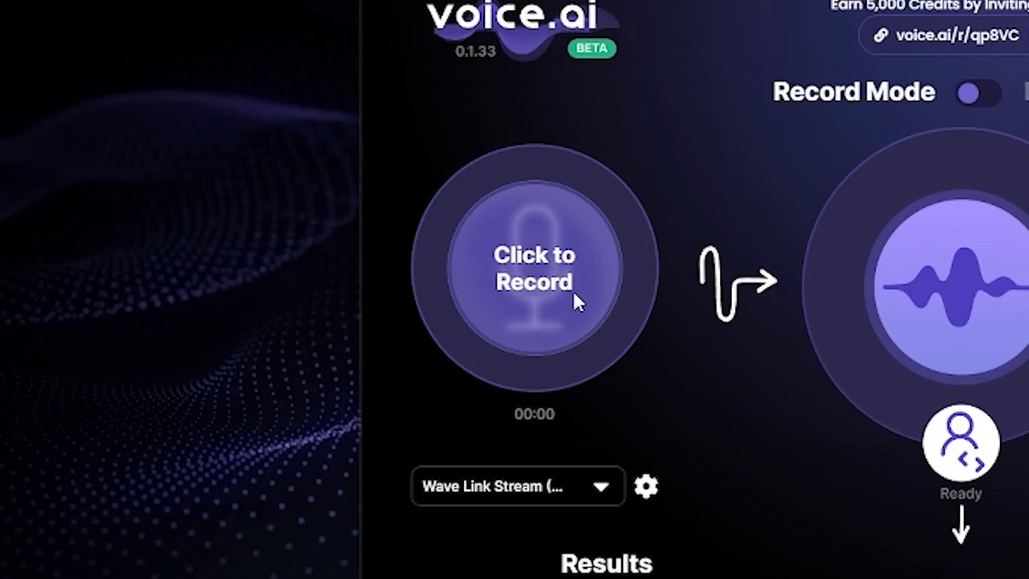
# Record and stop a brief voice sample in Record Mode.
pyautogui.click(533, 269)
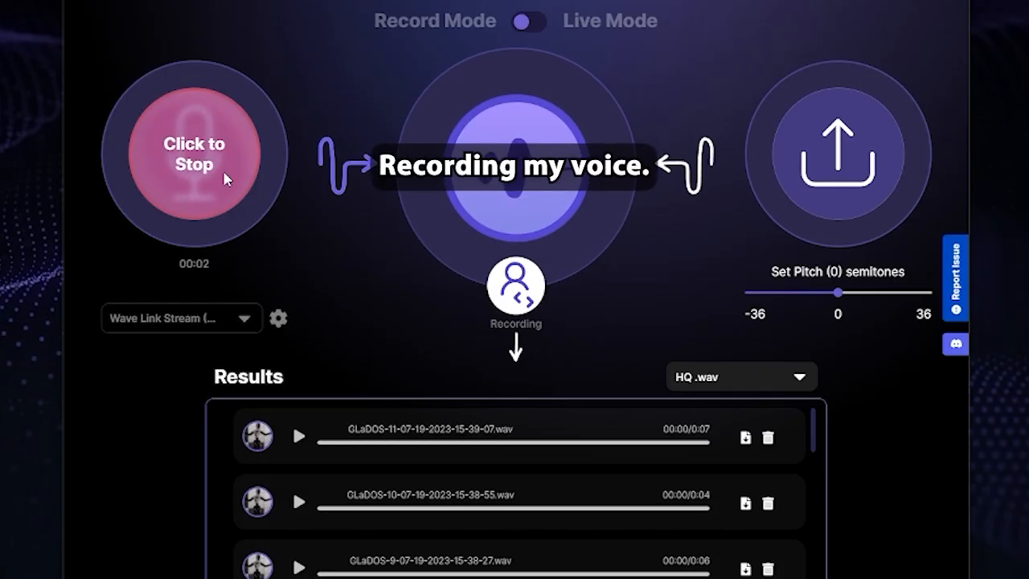
pyautogui.click(194, 154)
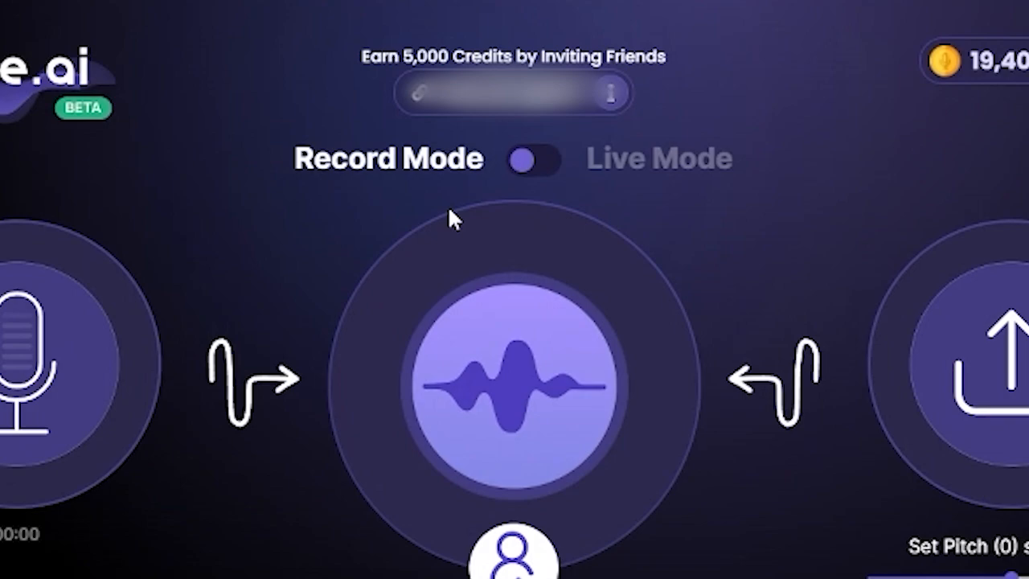
# Switch to Live Mode and set the Faster/Better slider to about 30.
pyautogui.scroll(-3)
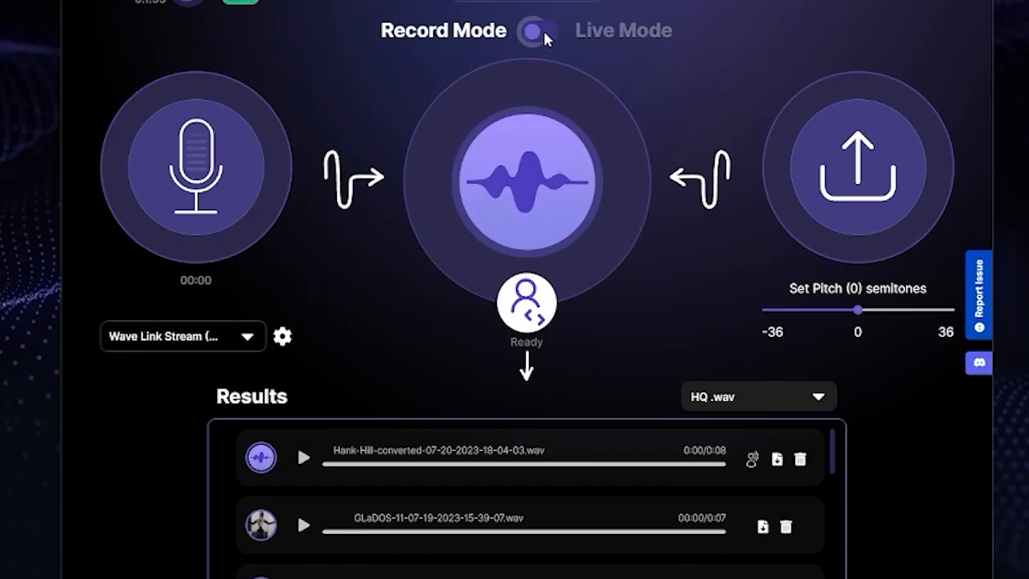
pyautogui.click(541, 31)
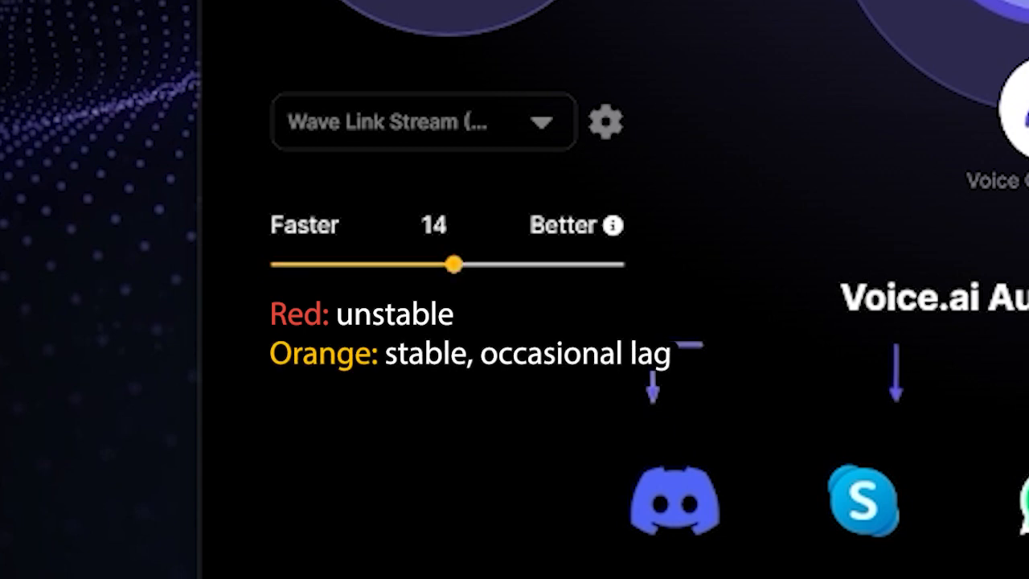
pyautogui.moveTo(454, 263); pyautogui.dragTo(382, 256)
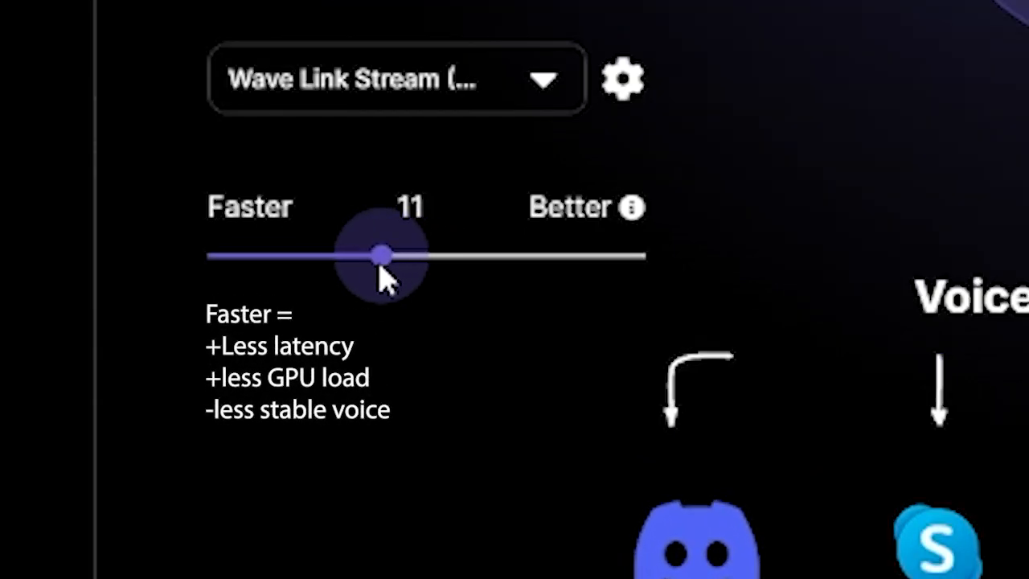
pyautogui.moveTo(382, 256); pyautogui.dragTo(257, 256)
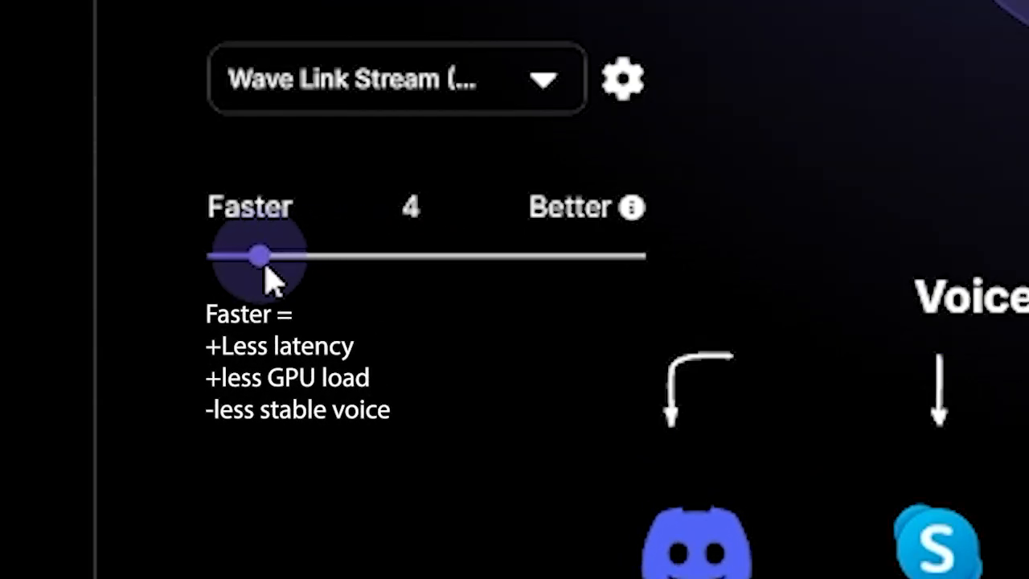
pyautogui.moveTo(258, 256); pyautogui.dragTo(380, 256)
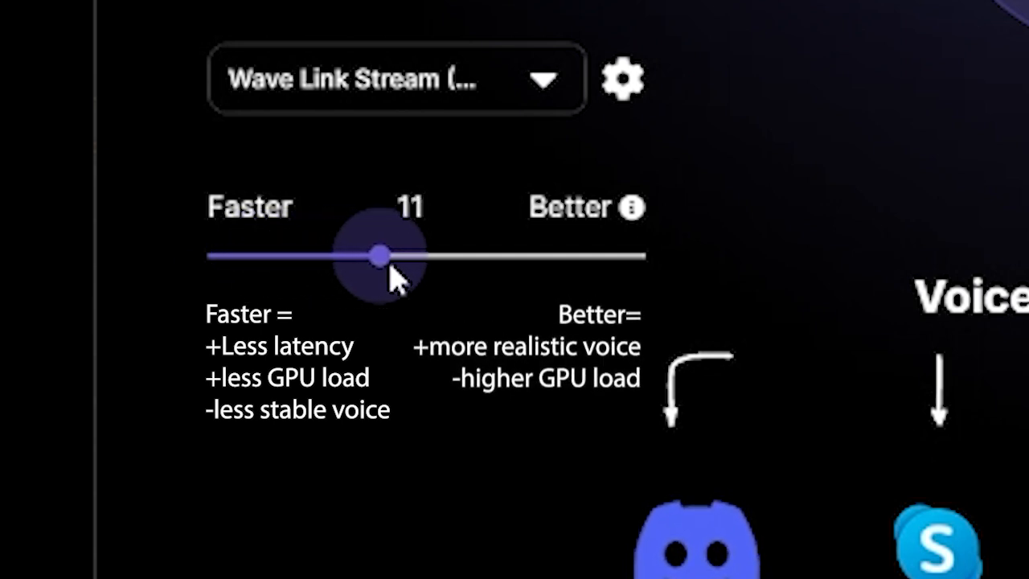
pyautogui.moveTo(379, 256); pyautogui.dragTo(572, 256)
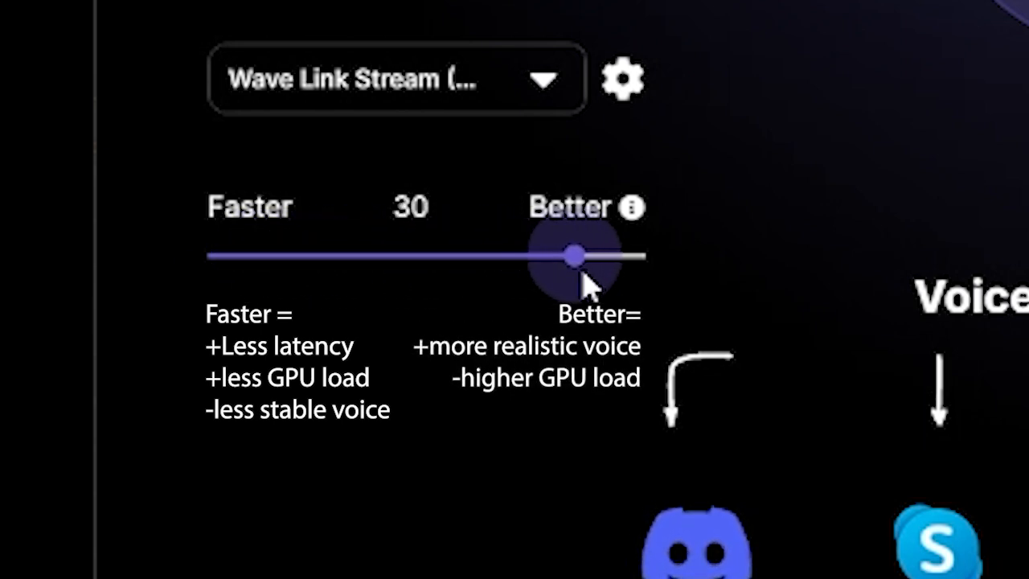
pyautogui.moveTo(571, 255); pyautogui.dragTo(591, 256)
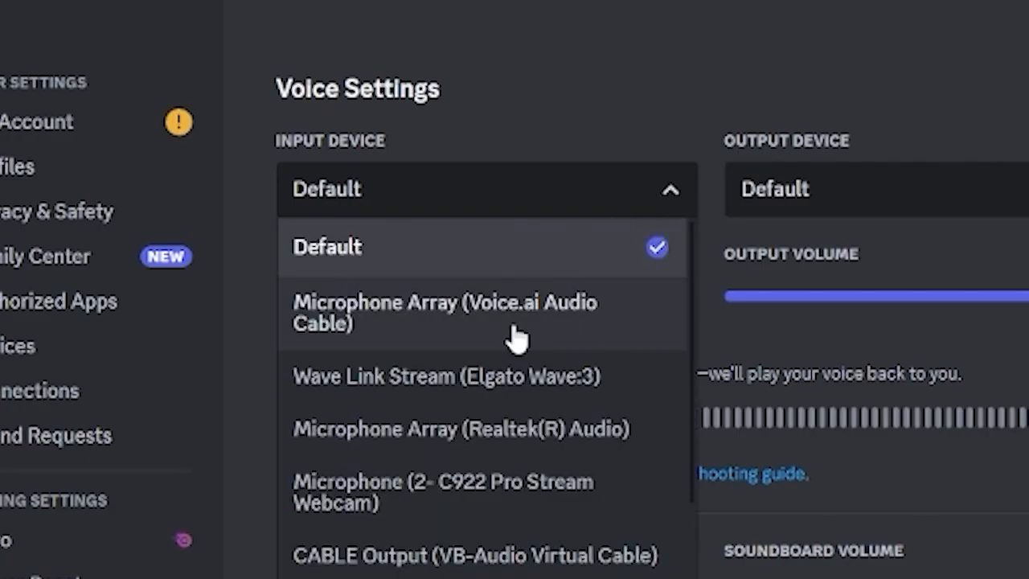
# Choose Microphone Array (Voice.ai Audio Cable) as Discord's input and run a mic test.
pyautogui.click(445, 313)
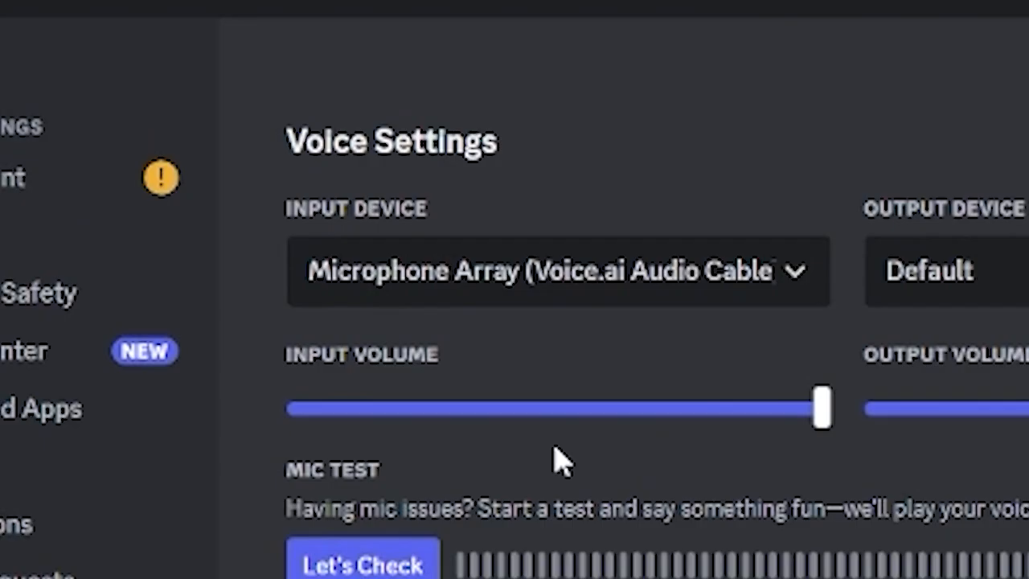
pyautogui.click(364, 559)
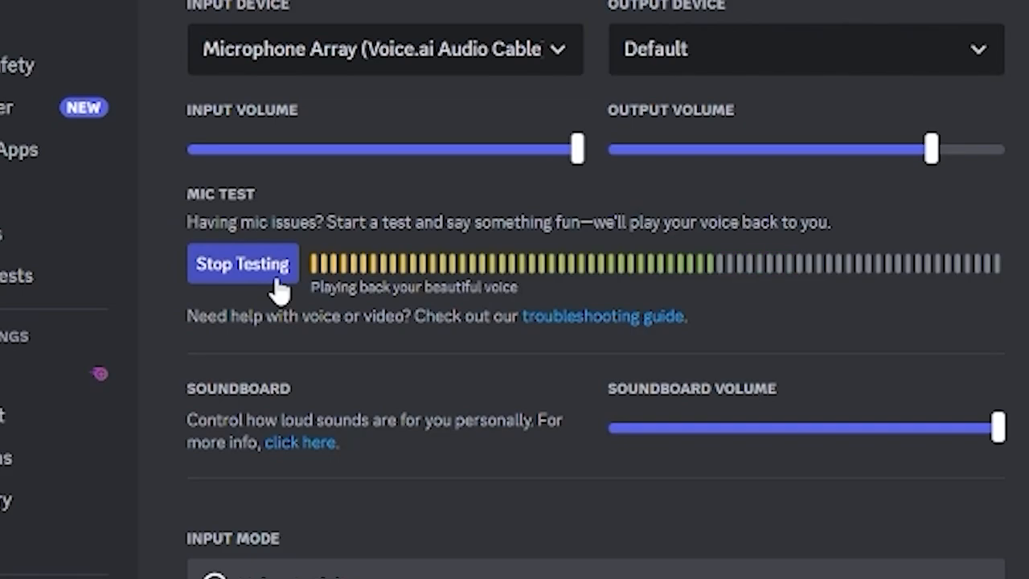